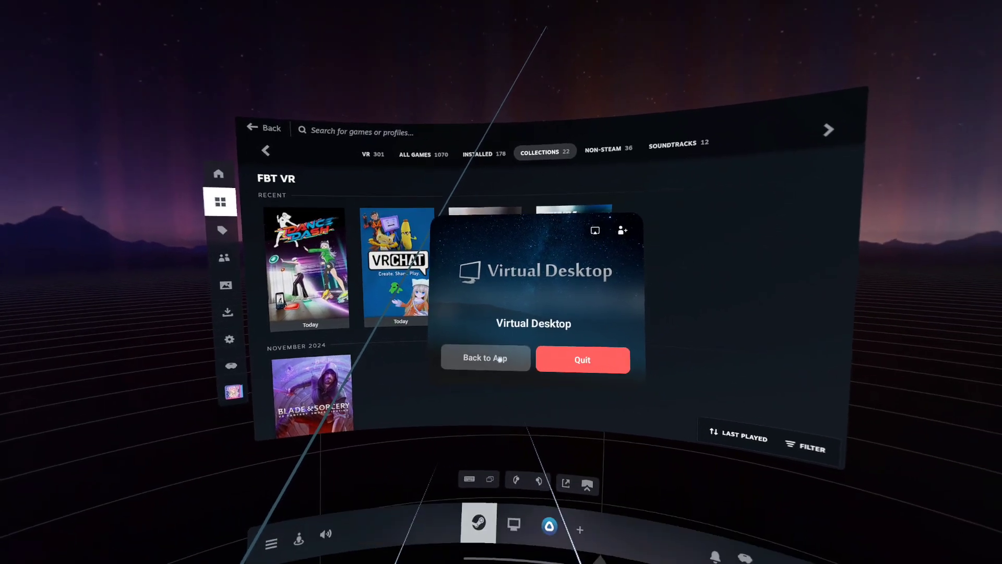
# Choose 'Back to App' on the Virtual Desktop overlay to show its settings.
pyautogui.click(484, 358)
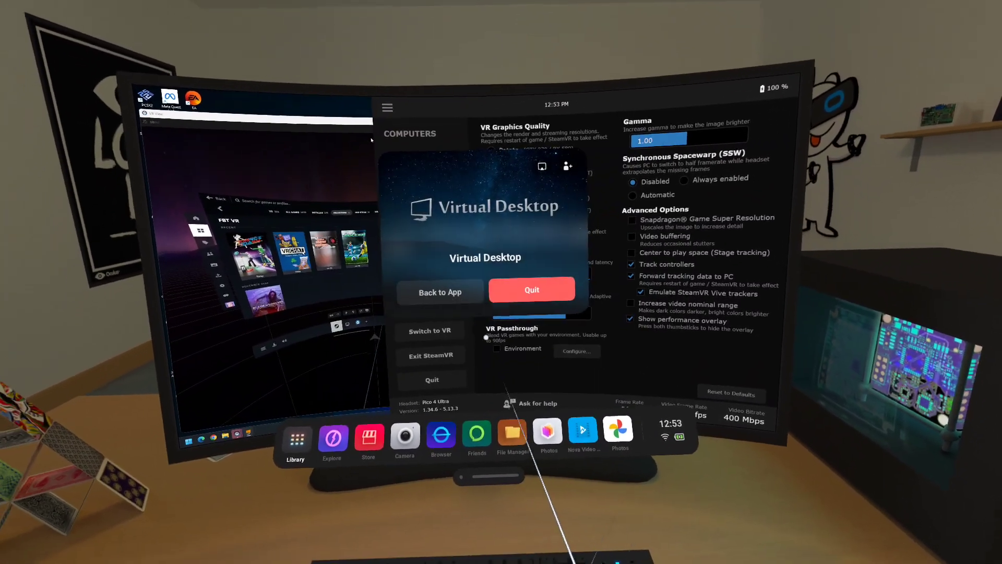
# Choose 'Back to App' again to reach the PC desktop and Streamer window.
pyautogui.click(439, 292)
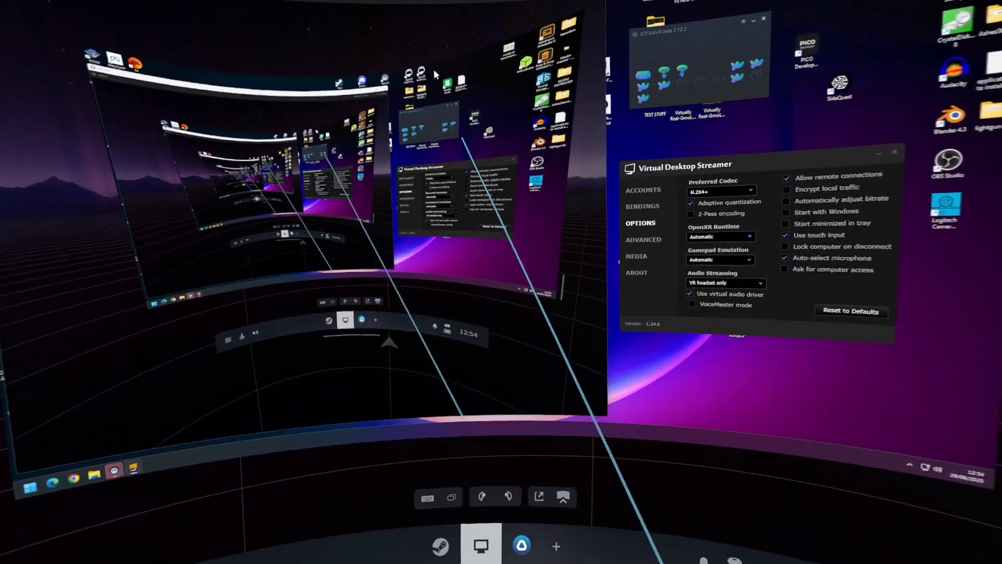
# Open SteamVR settings and Manage Trackers under Controllers.
pyautogui.click(439, 545)
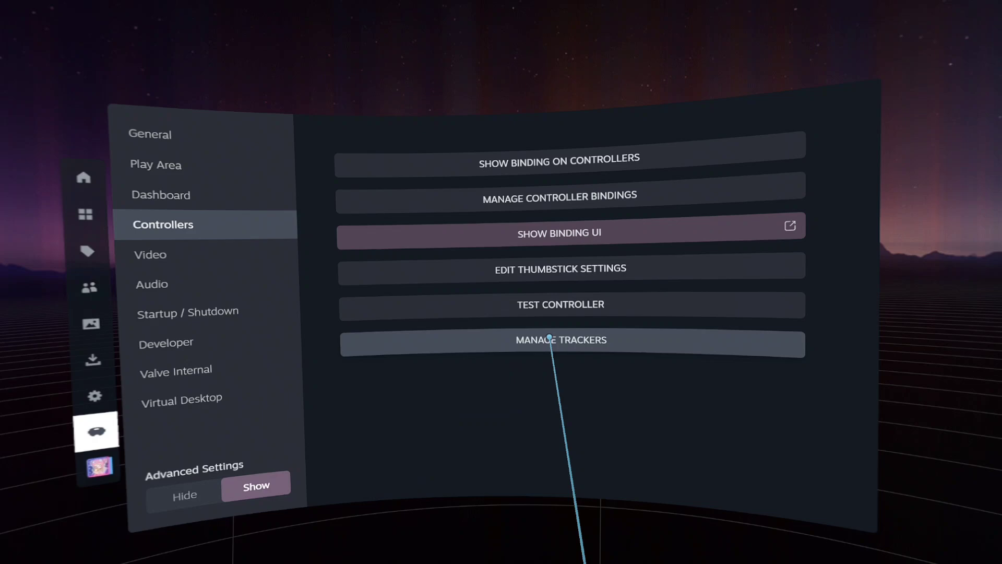
pyautogui.click(559, 339)
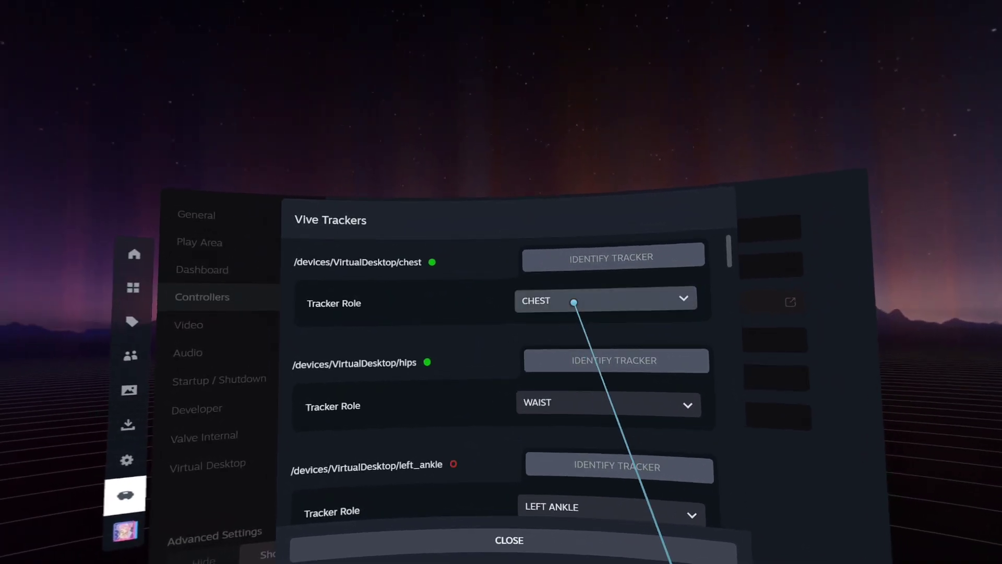
# Change the chest tracker's Tracker Role to DISABLED.
pyautogui.click(604, 300)
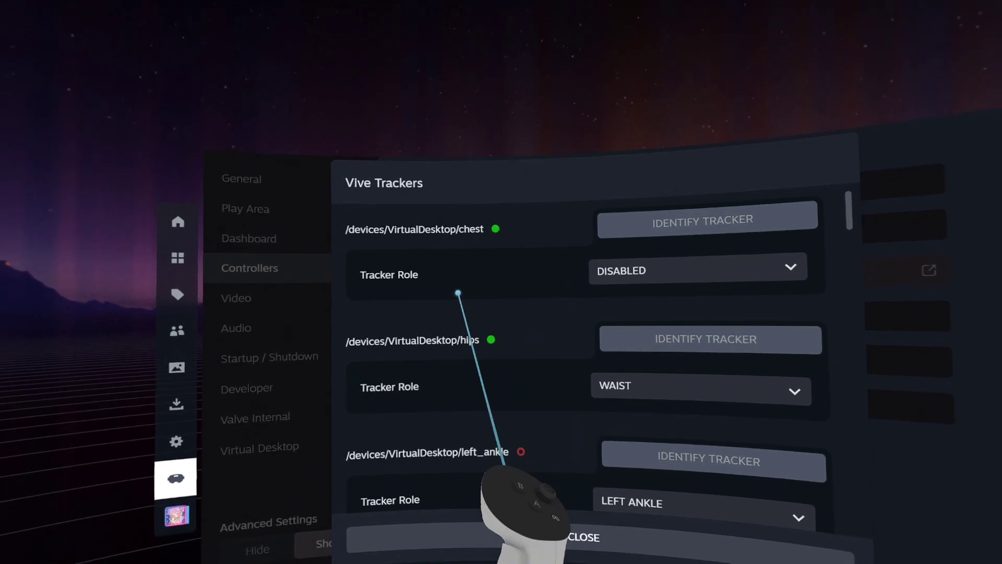
# Set chest, hips and left_arm_upper tracker roles to HELD IN HAND.
pyautogui.click(696, 270)
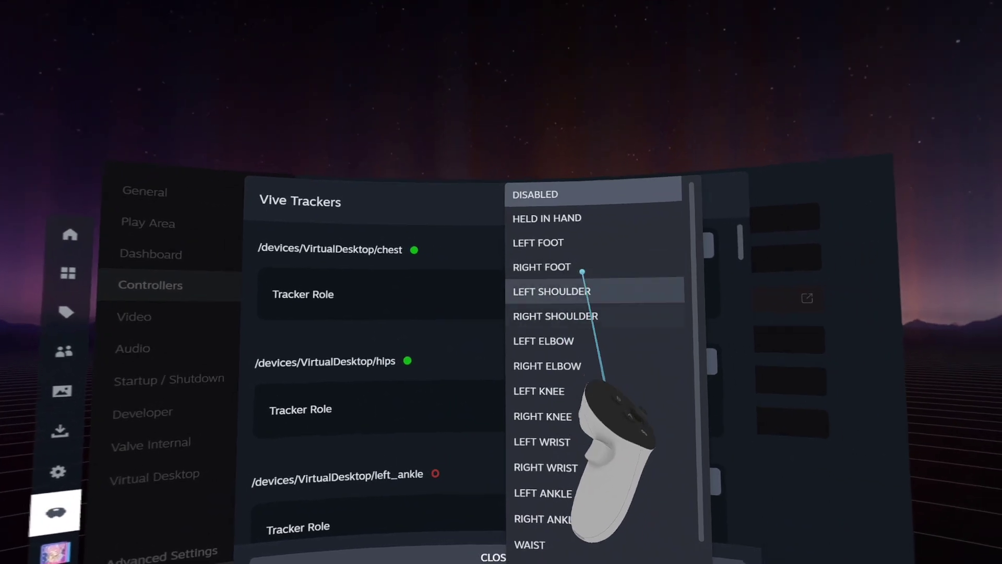
pyautogui.click(546, 219)
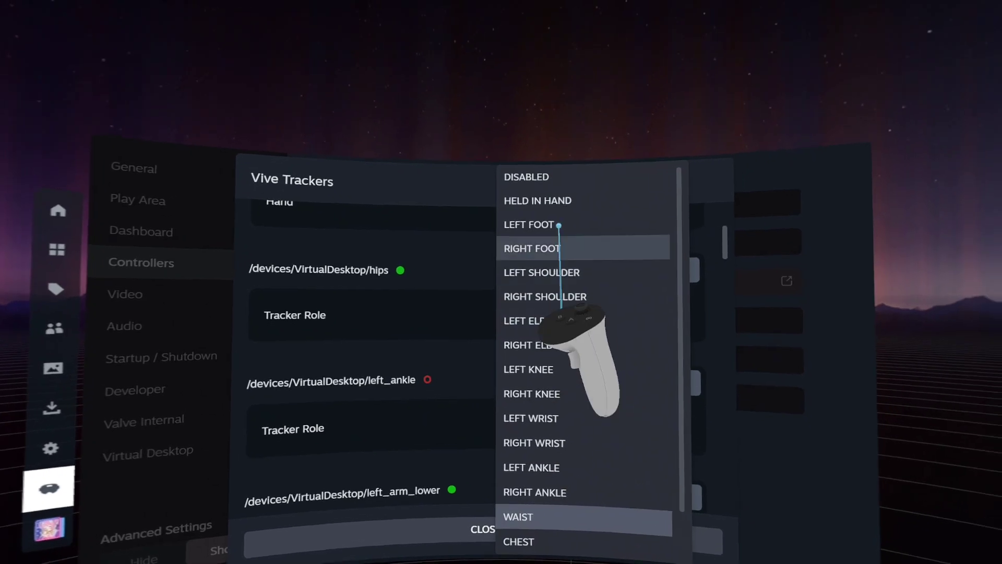
pyautogui.click(538, 200)
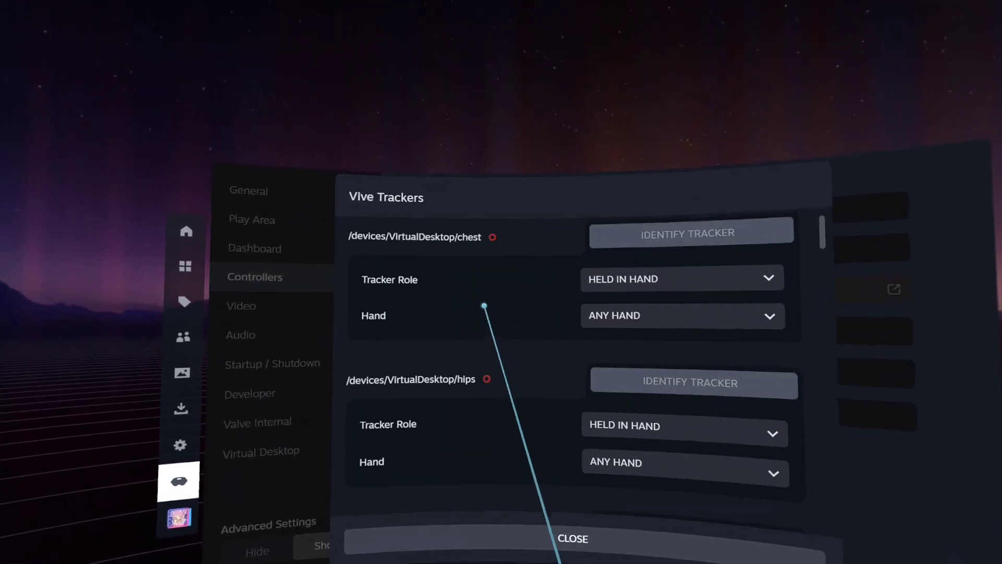
pyautogui.scroll(-3)
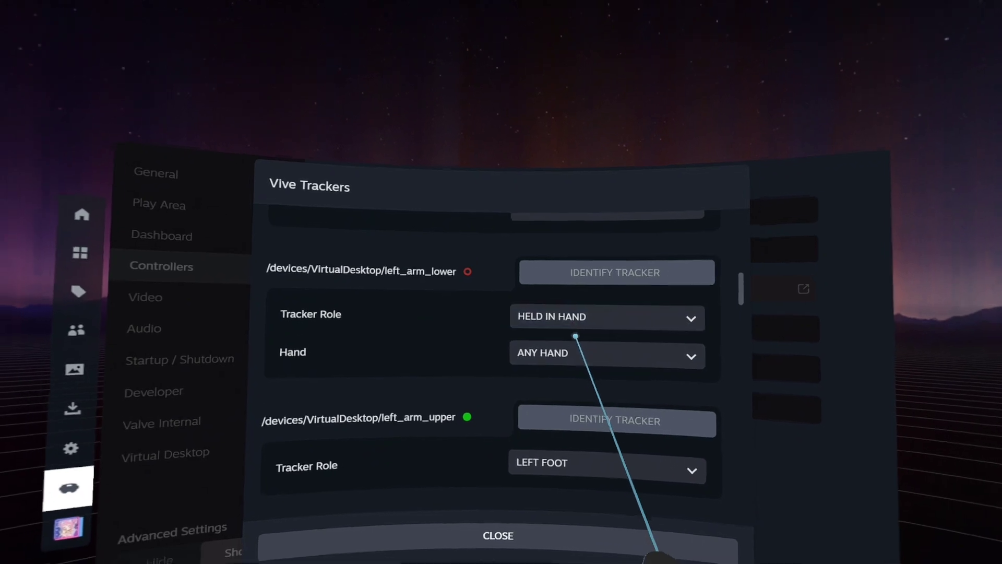
pyautogui.click(606, 462)
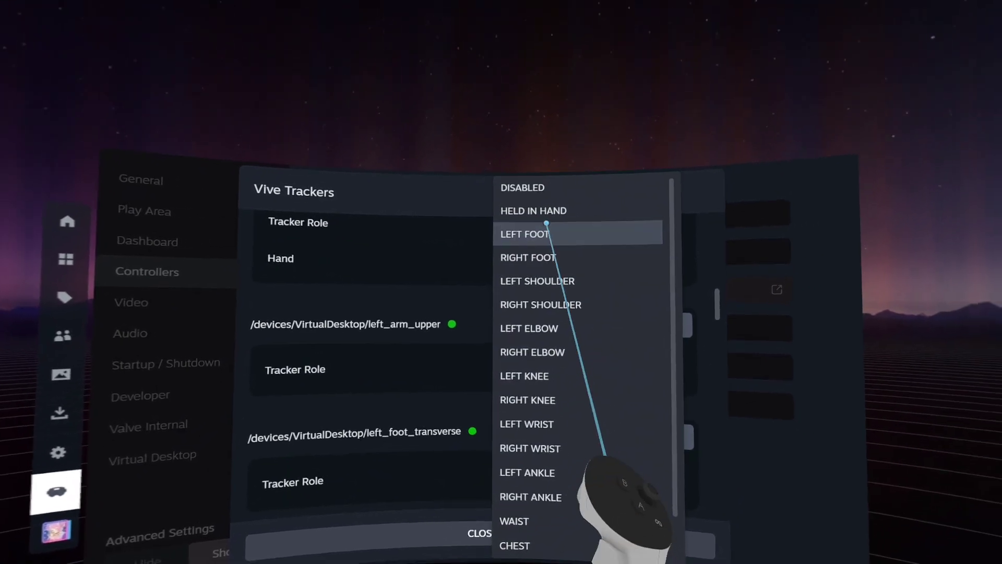
pyautogui.click(533, 210)
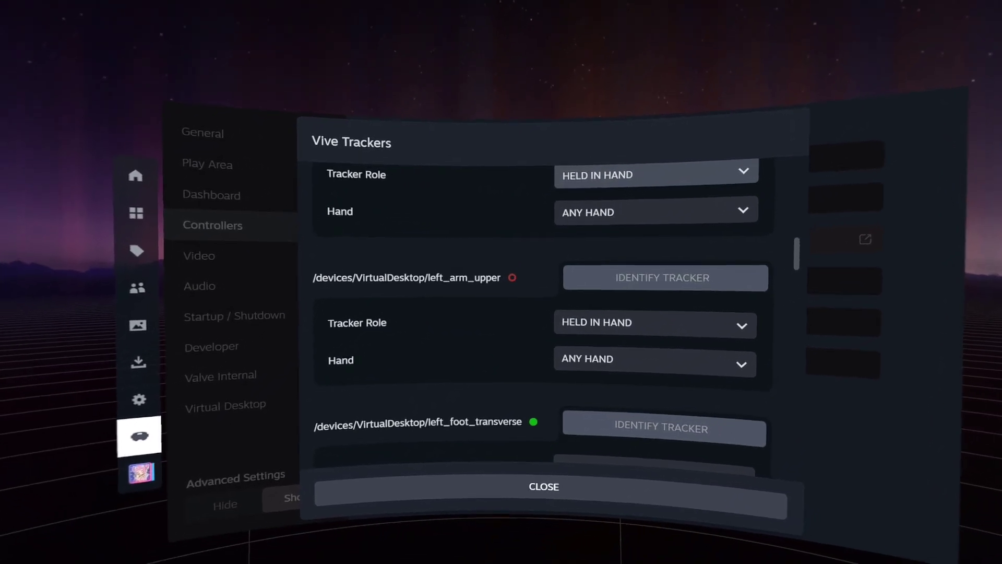
pyautogui.scroll(-3)
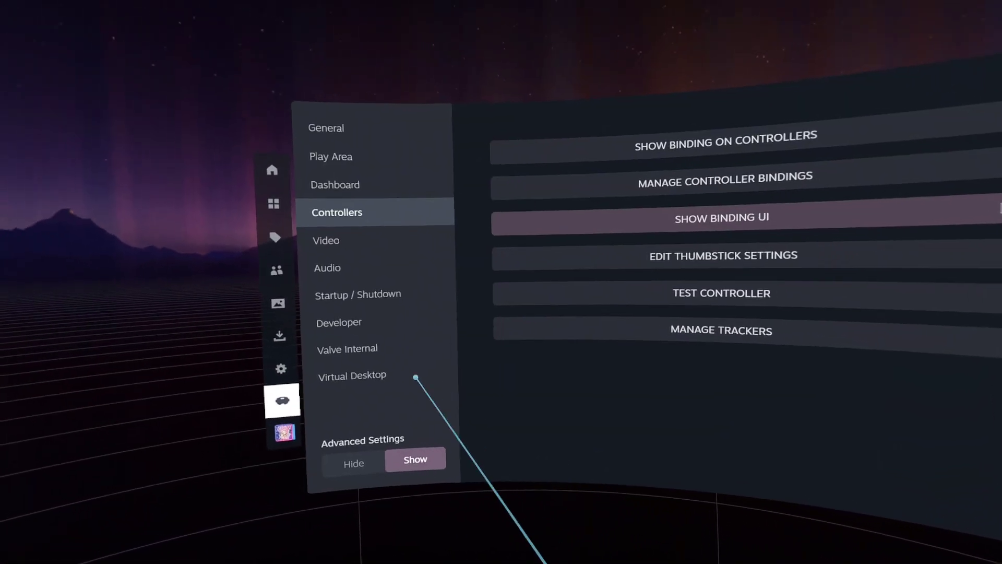
# Browse the Steam game library, then return to the Manage Trackers list.
pyautogui.click(273, 203)
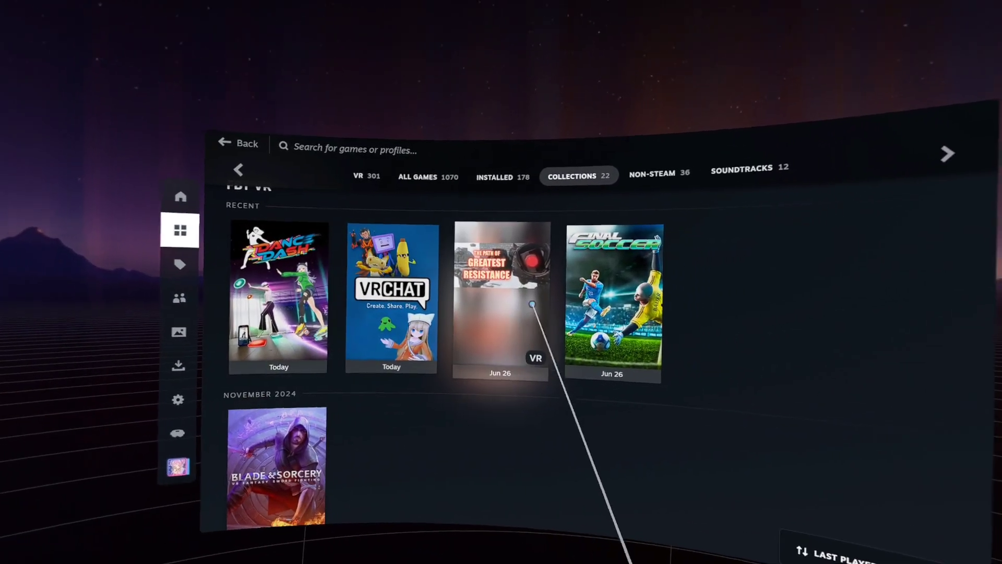
pyautogui.scroll(-3)
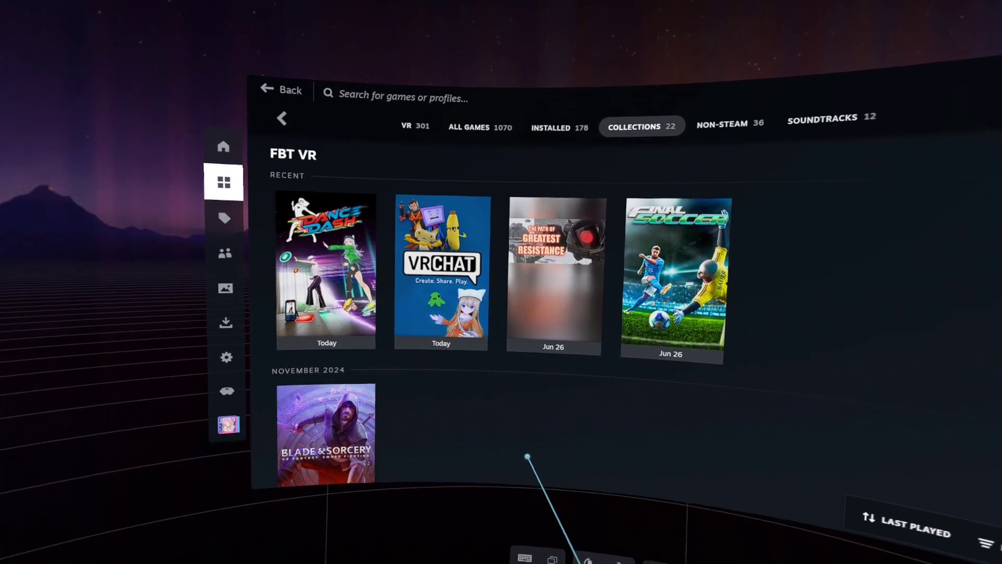
pyautogui.scroll(-3)
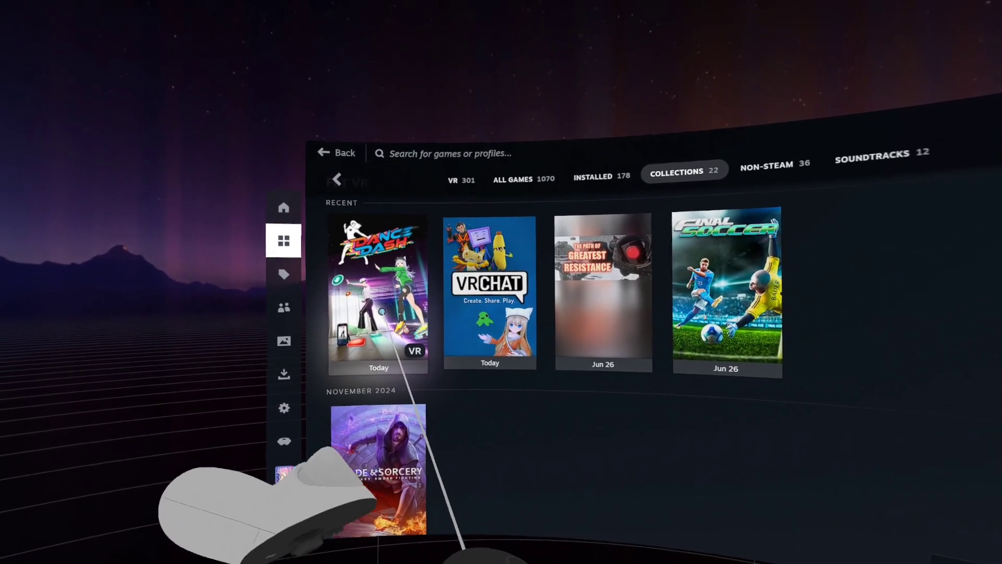
pyautogui.scroll(-3)
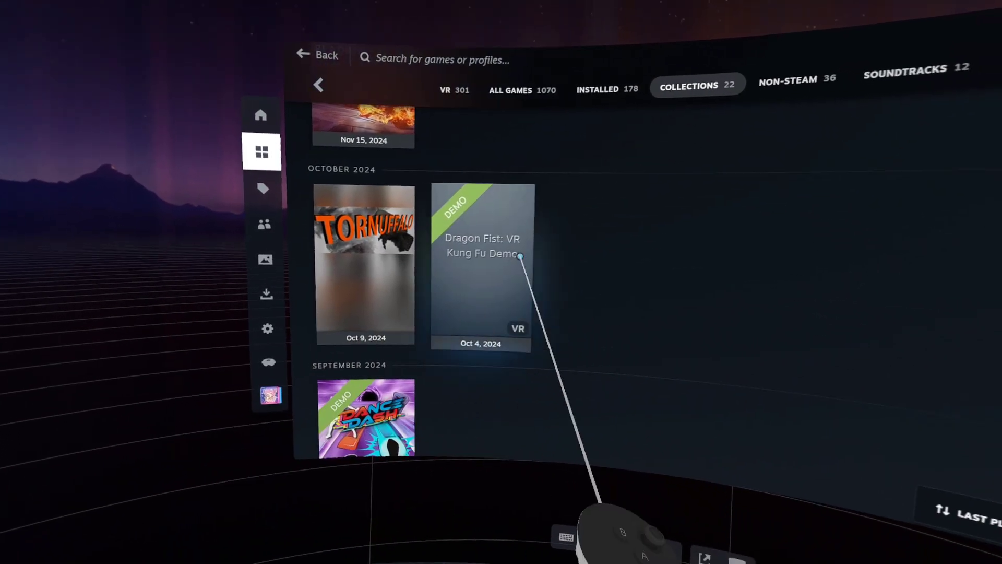
pyautogui.scroll(-3)
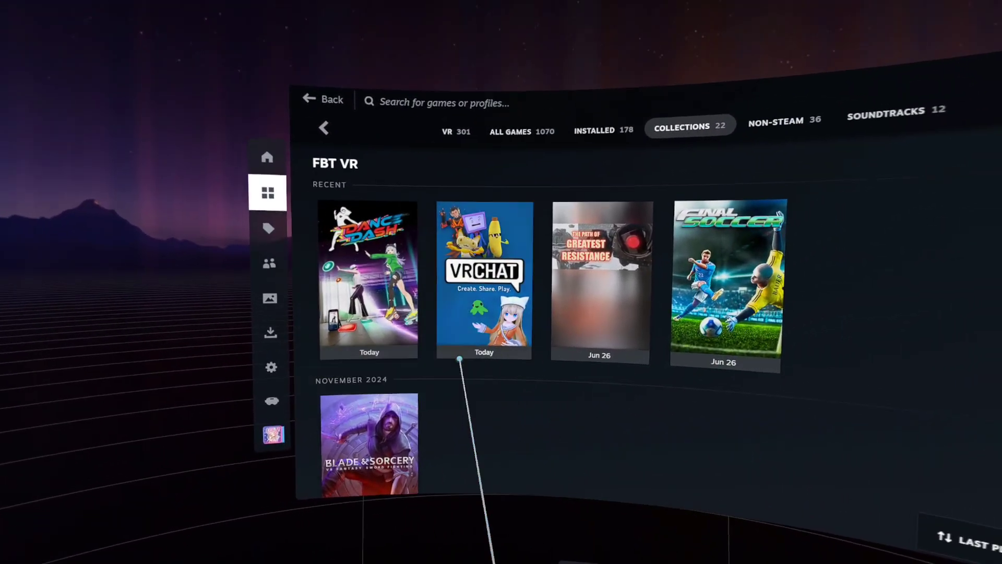
pyautogui.click(267, 191)
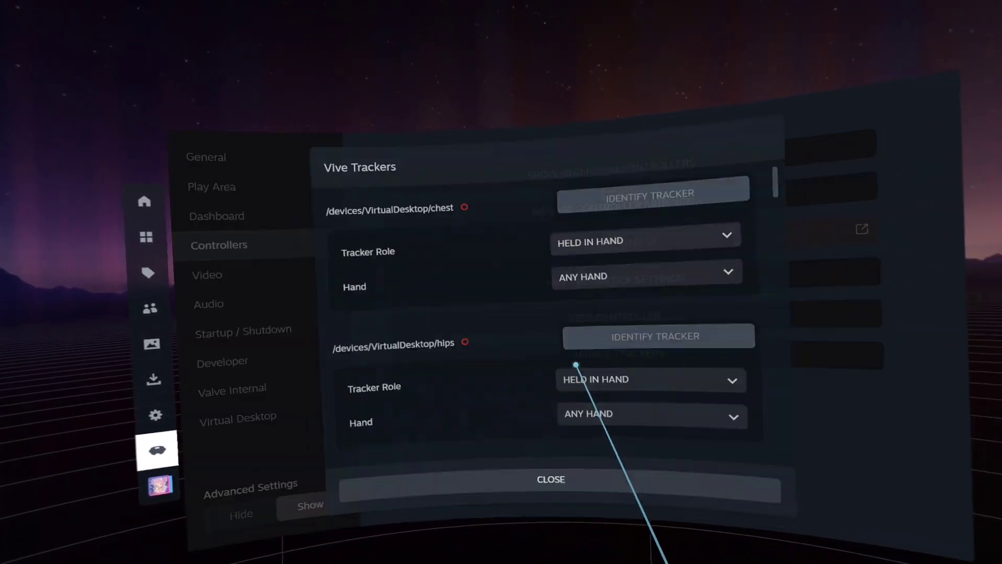
# Review the hips role, keep left_scapula DISABLED, and close the Vive Trackers list.
pyautogui.scroll(-3)
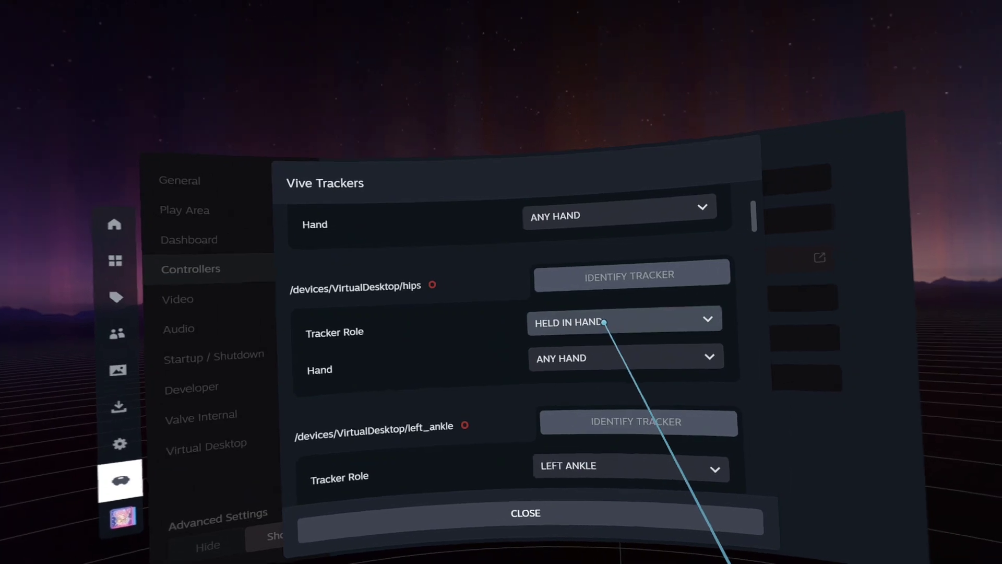
pyautogui.click(623, 318)
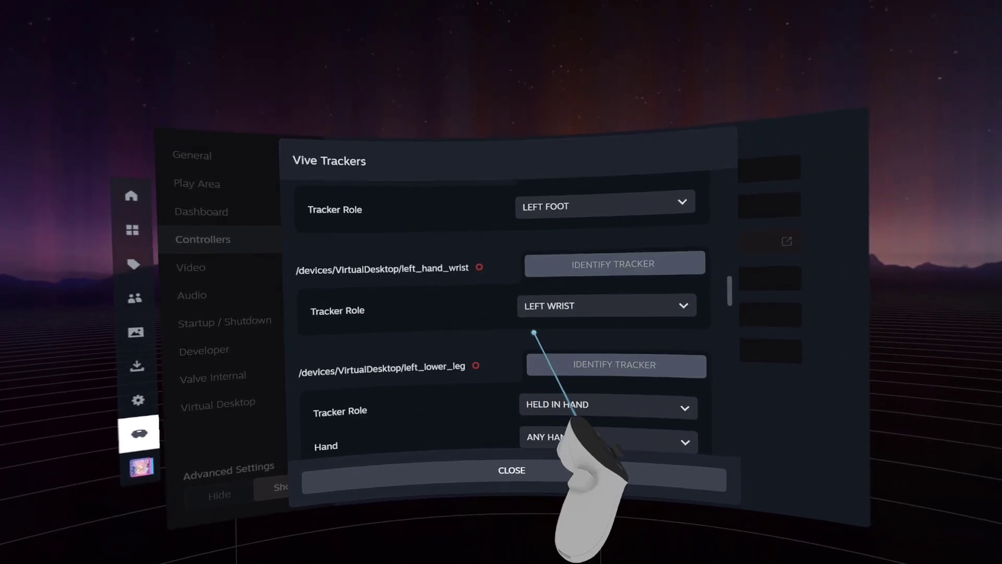
pyautogui.scroll(-3)
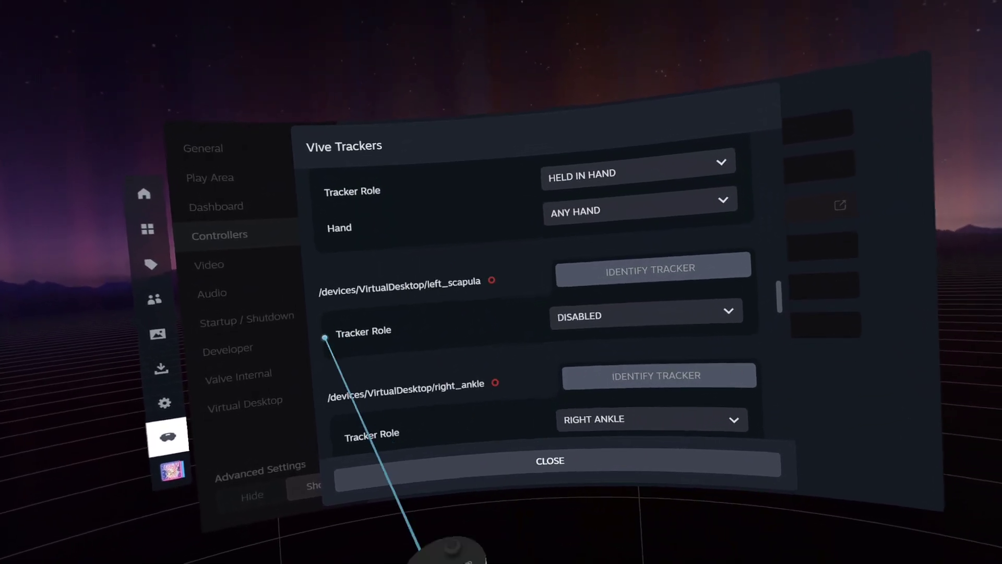
pyautogui.click(645, 315)
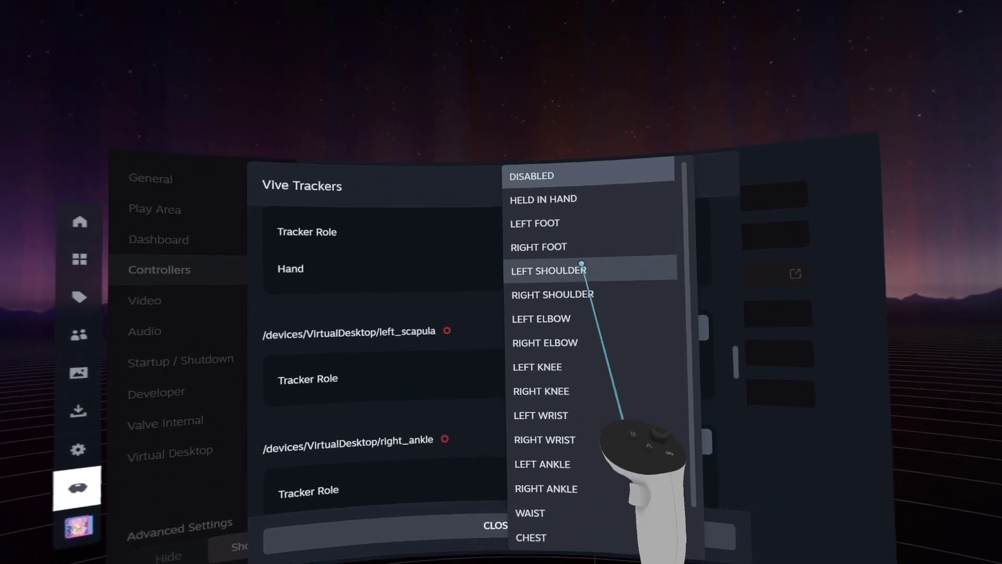
pyautogui.click(549, 270)
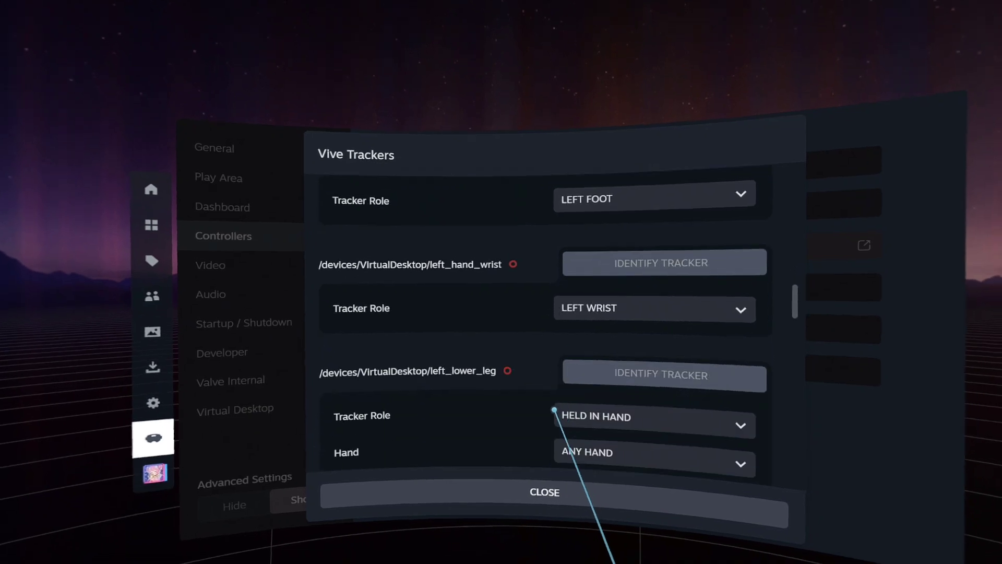
pyautogui.scroll(-3)
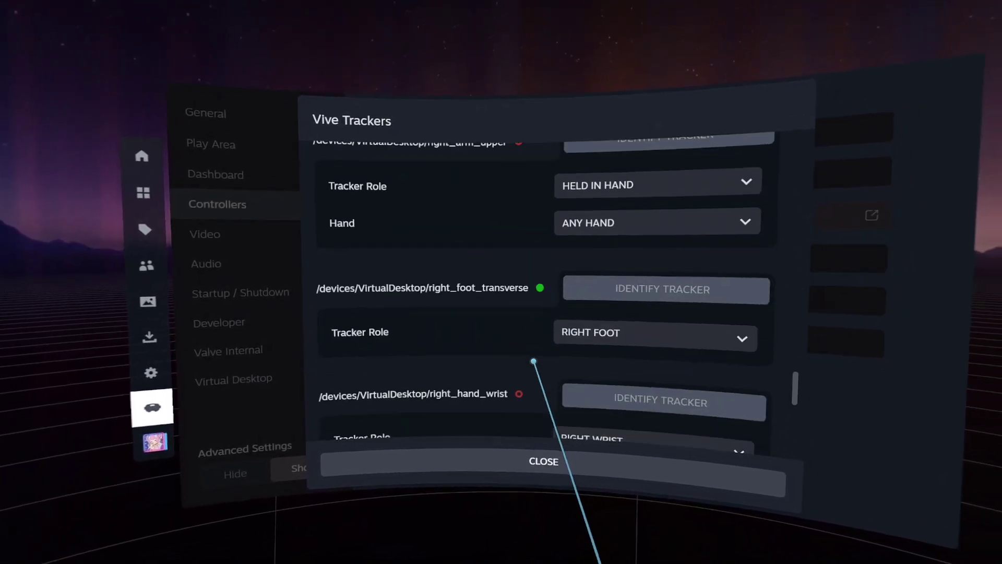
pyautogui.scroll(-3)
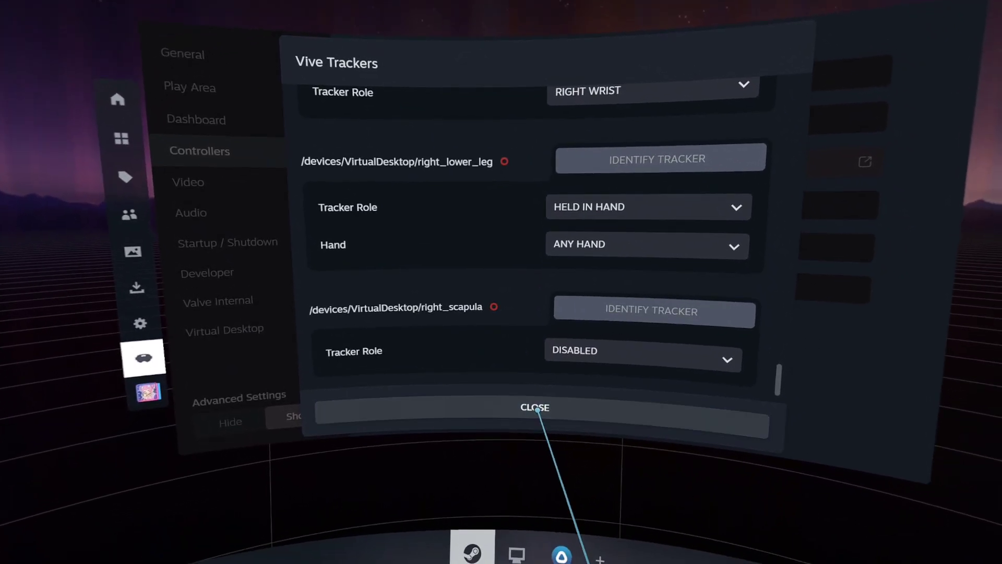
pyautogui.click(534, 407)
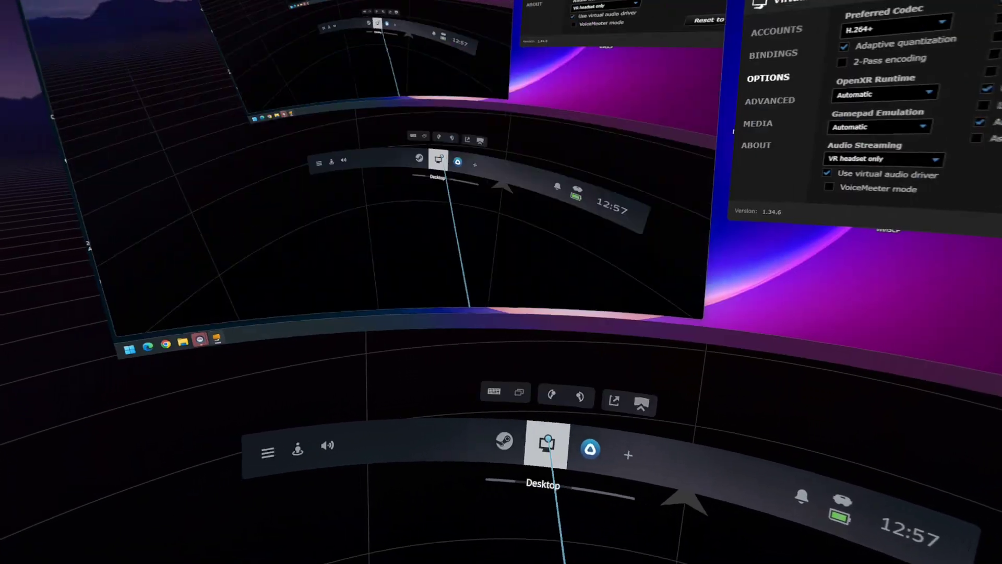